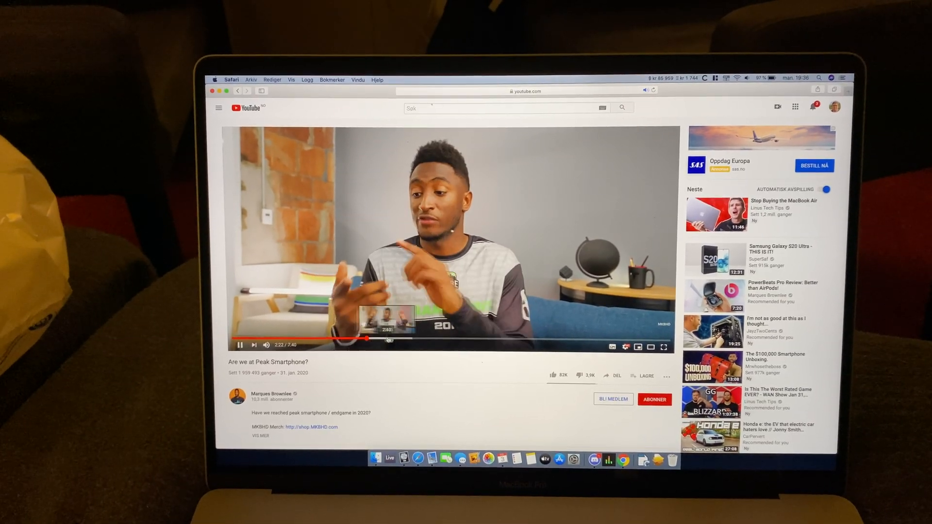
Step: Seek the Peak Smartphone video forward twice along the progress bar and pause it near 4:39
{"action": "left_click", "coordinate": [422, 341]}
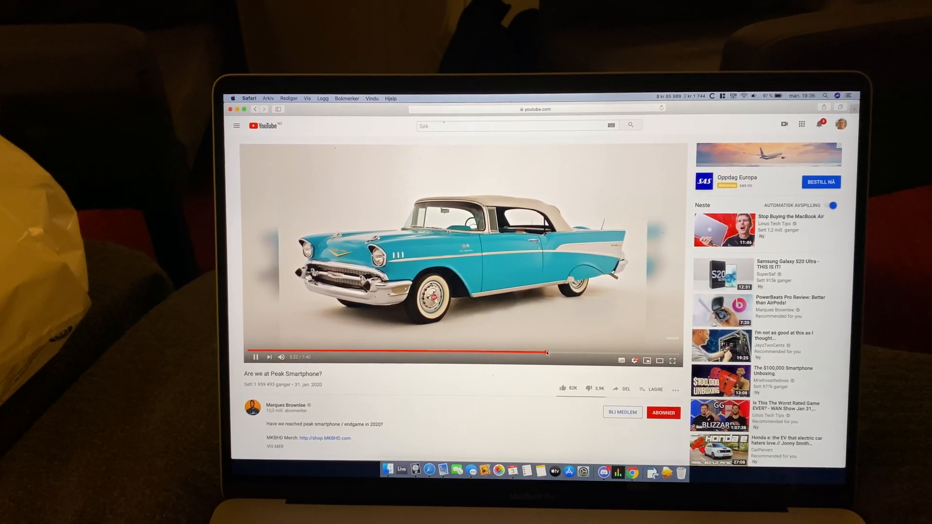
{"action": "left_click", "coordinate": [502, 354]}
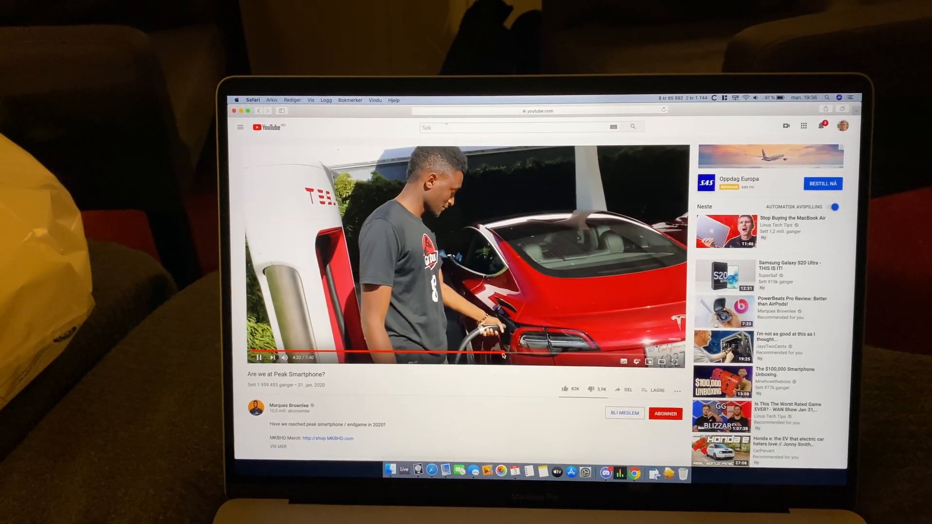
{"action": "left_click", "coordinate": [235, 94]}
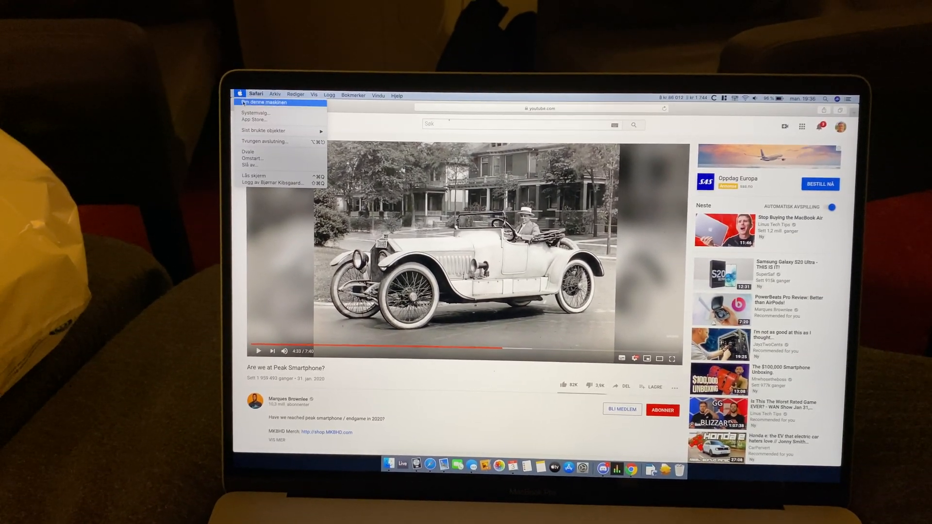
Step: View About This Mac's Overview for the 16-inch MacBook Pro on Catalina, then close it
{"action": "left_click", "coordinate": [265, 102]}
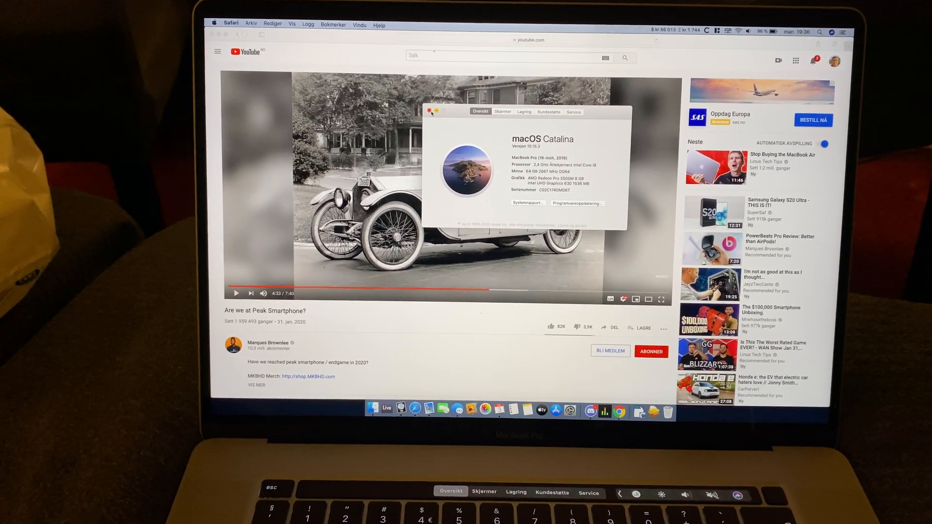
{"action": "left_click", "coordinate": [430, 110]}
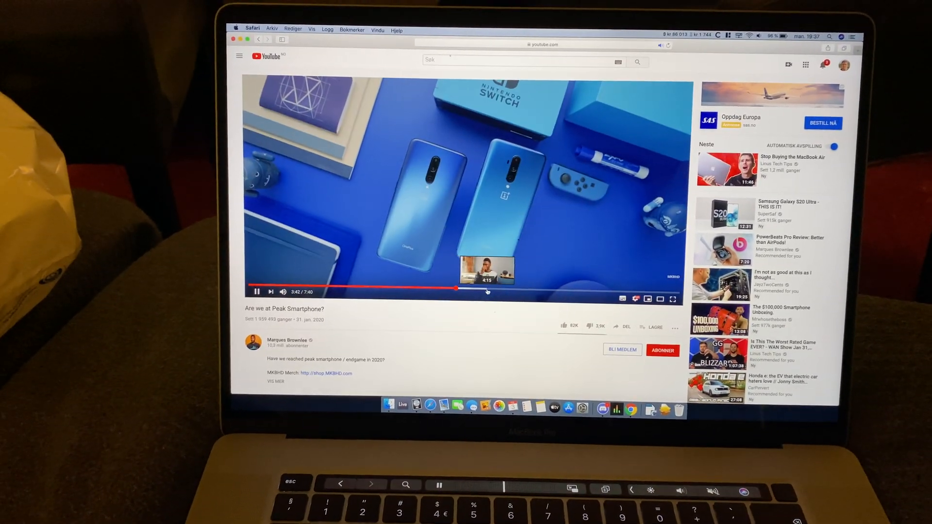
Step: Seek the YouTube video to about 4:15 and leave it playing
{"action": "left_click", "coordinate": [493, 290]}
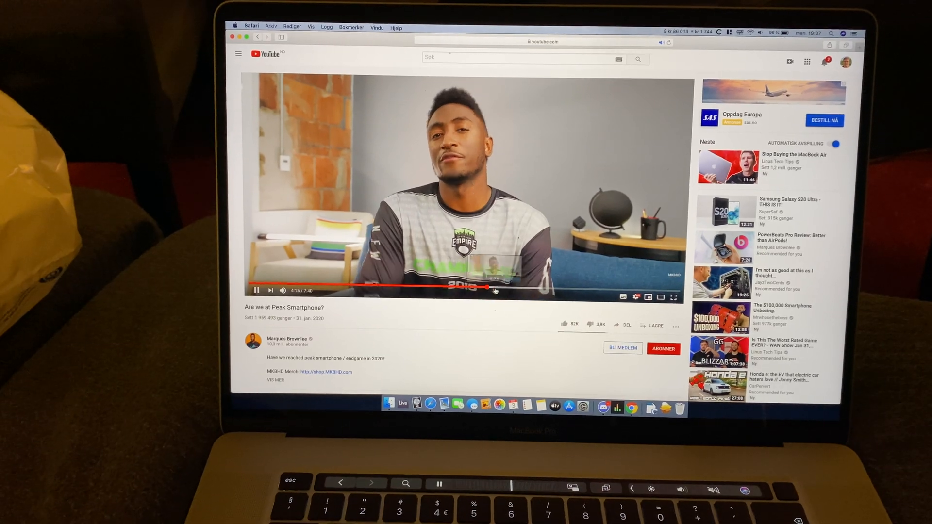
{"action": "left_click", "coordinate": [546, 285]}
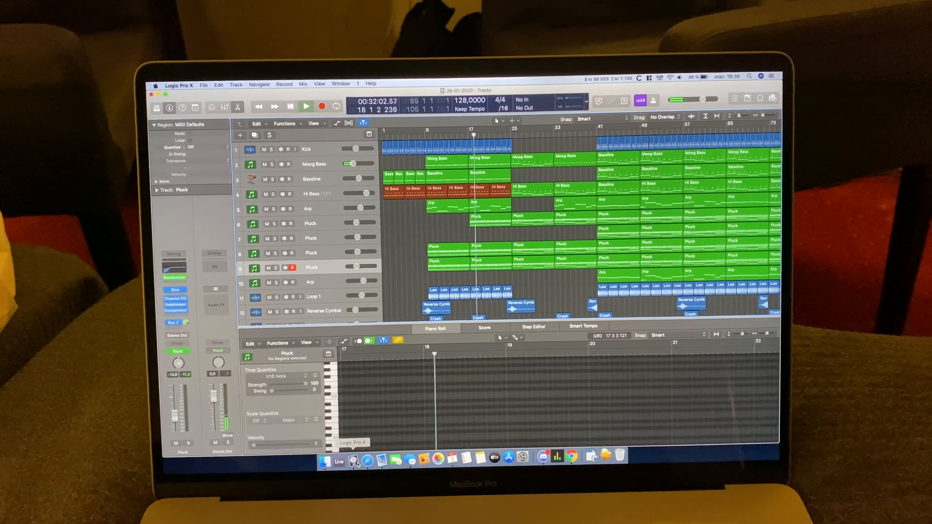
Step: Start playback of the Tracks project and move the playhead from bar 17 to about bar 40
{"action": "left_click", "coordinate": [304, 107]}
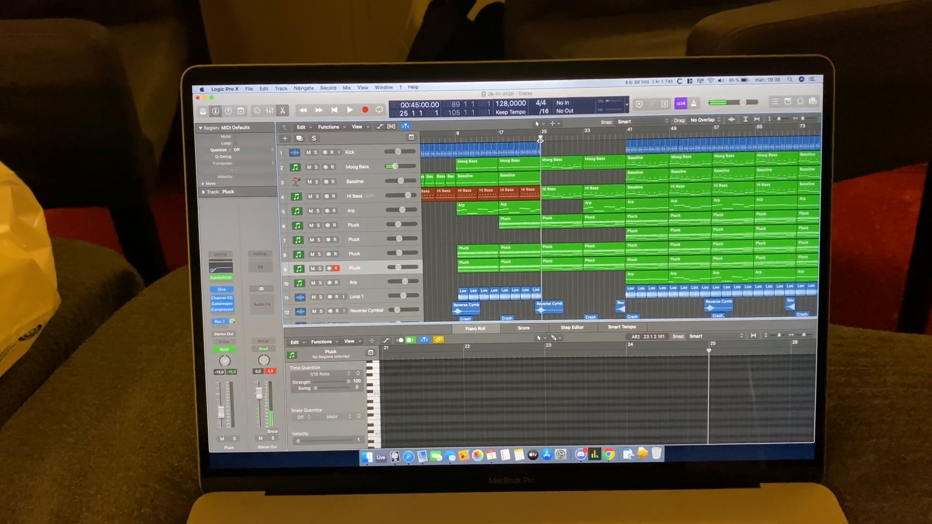
{"action": "left_click", "coordinate": [349, 109]}
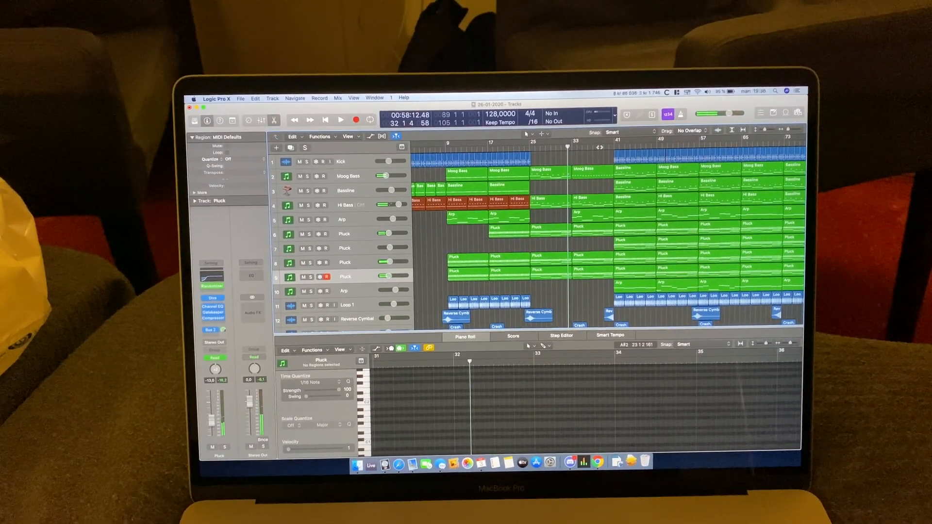
{"action": "left_click", "coordinate": [335, 119]}
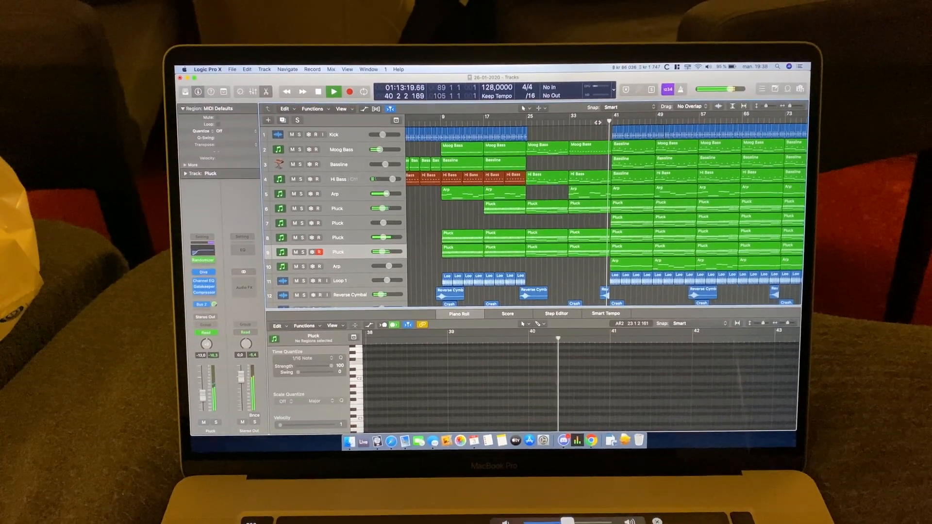
Step: Stop playback, show the Performance Meter from the CPU display, and resume playing from bar 40
{"action": "left_click", "coordinate": [332, 91]}
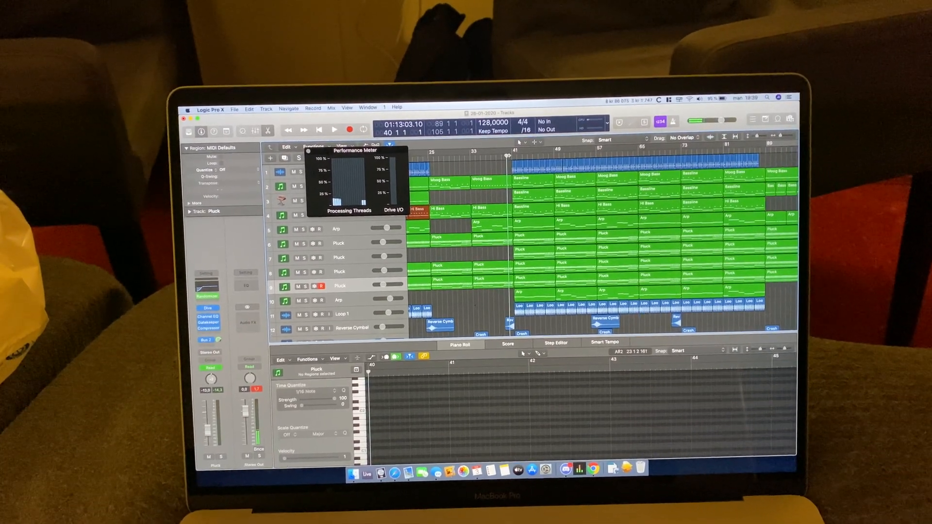
{"action": "left_click", "coordinate": [325, 128]}
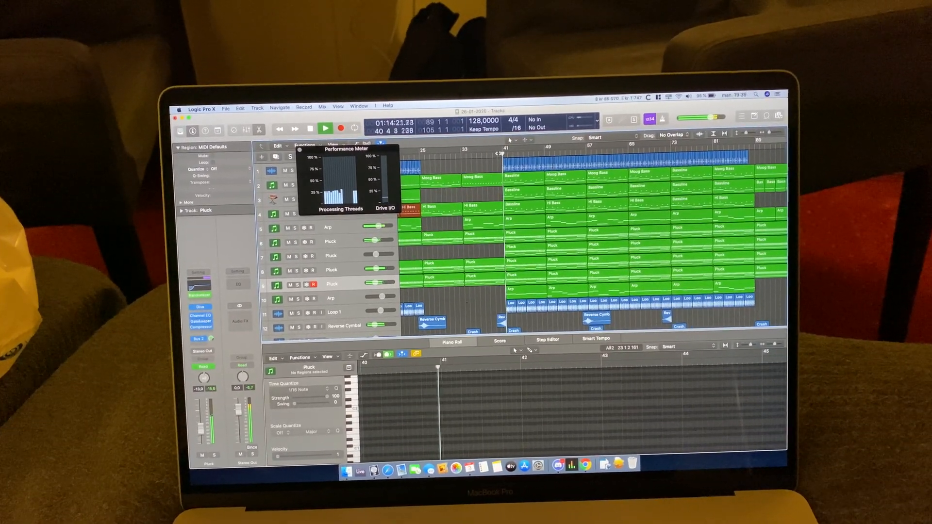